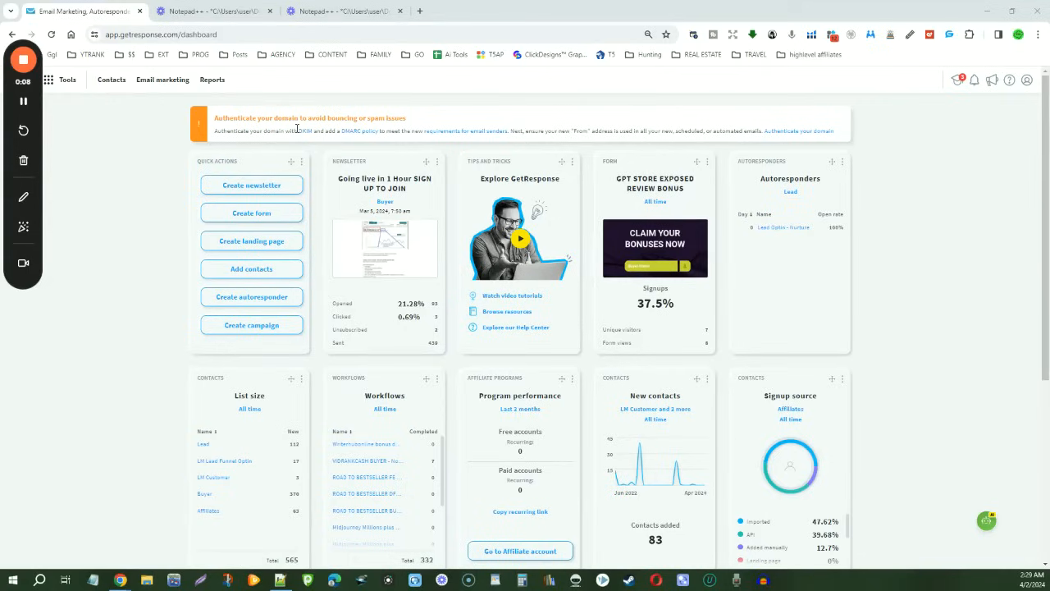
- Open the summary report of the sent Untitled message from April 1 in the Newsletters list
double_click(304, 131)
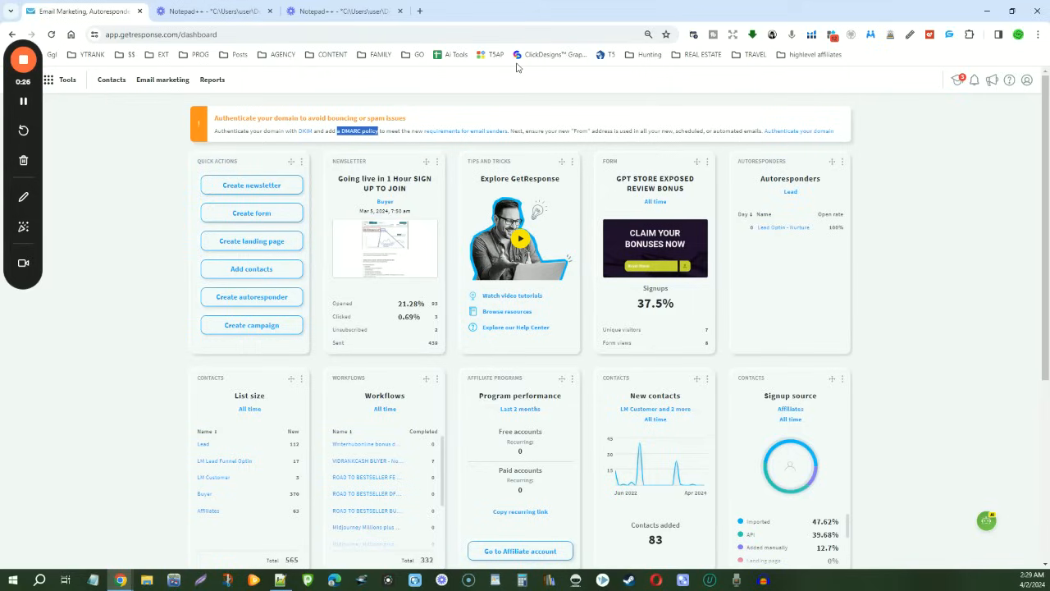
mouse_move(552, 54)
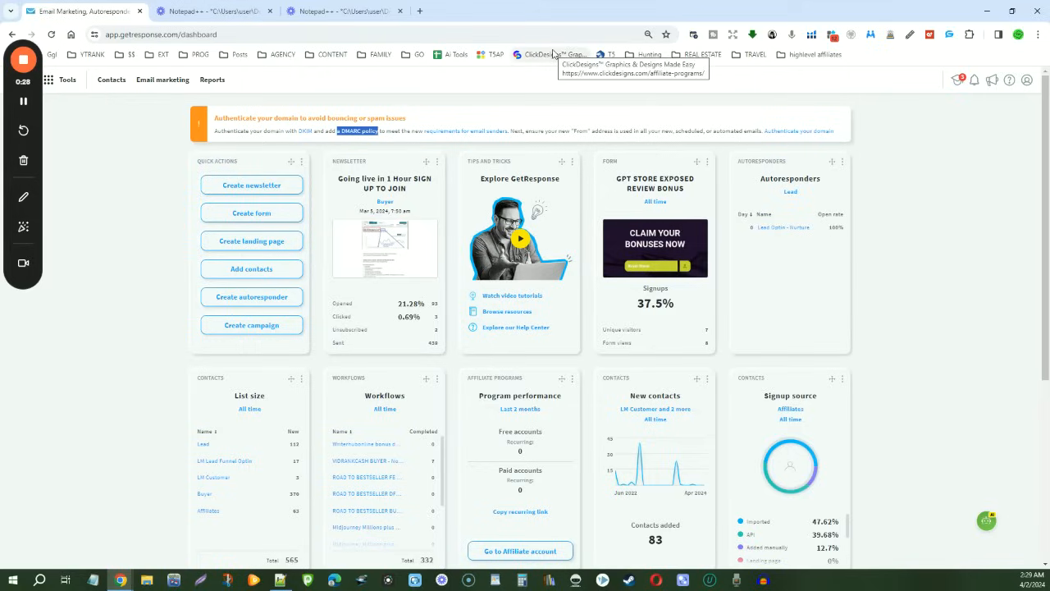
mouse_move(49, 281)
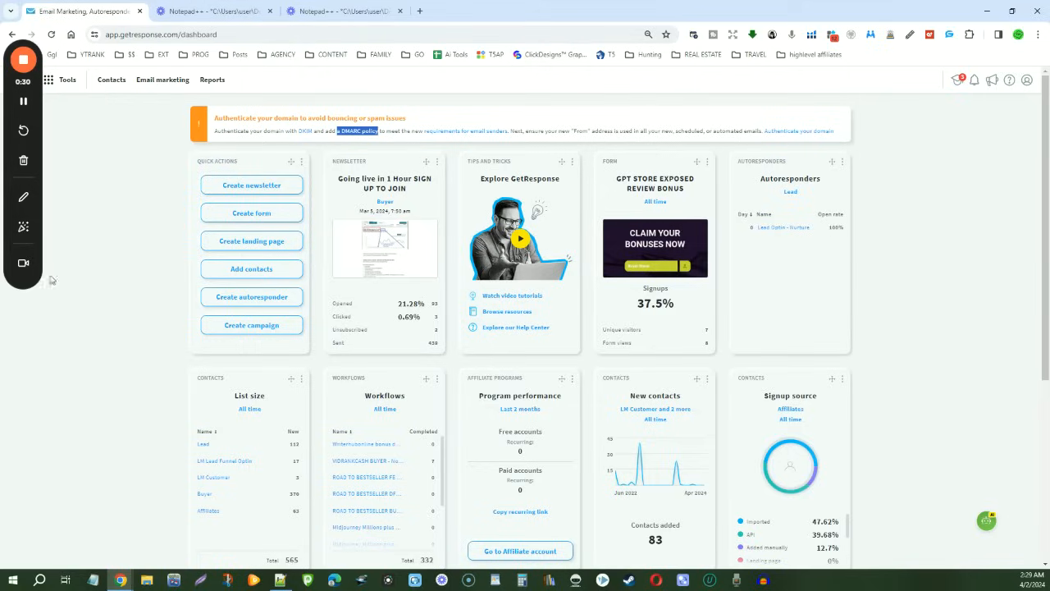
mouse_move(162, 79)
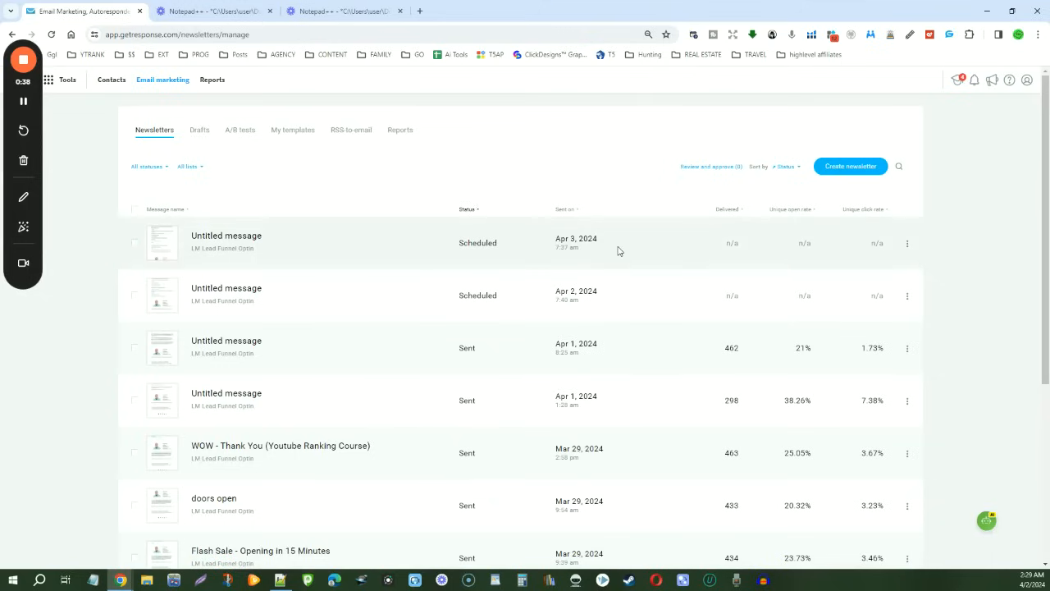
scroll("down", 3)
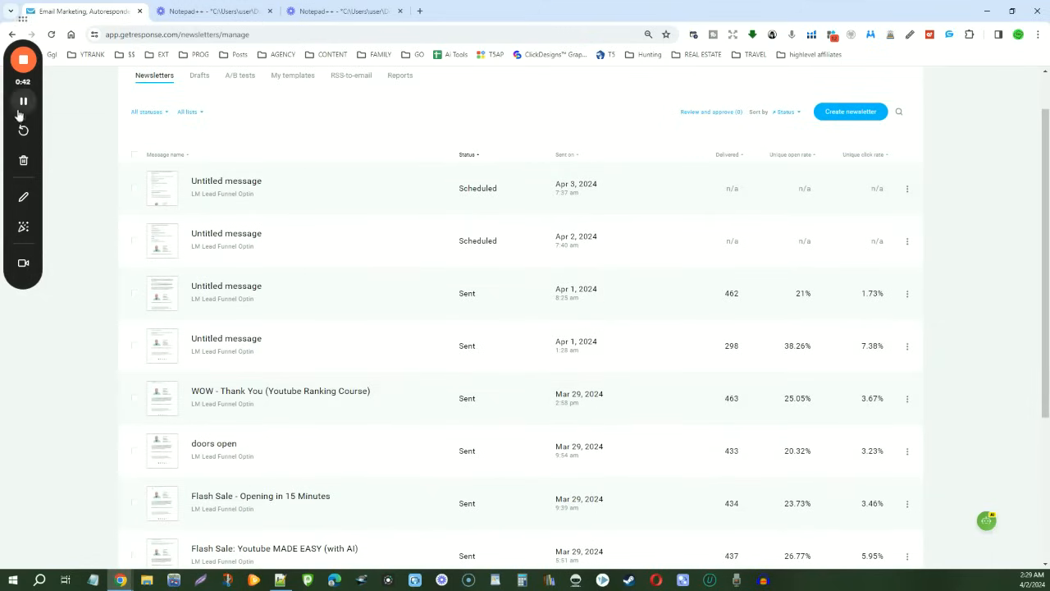
left_click(227, 344)
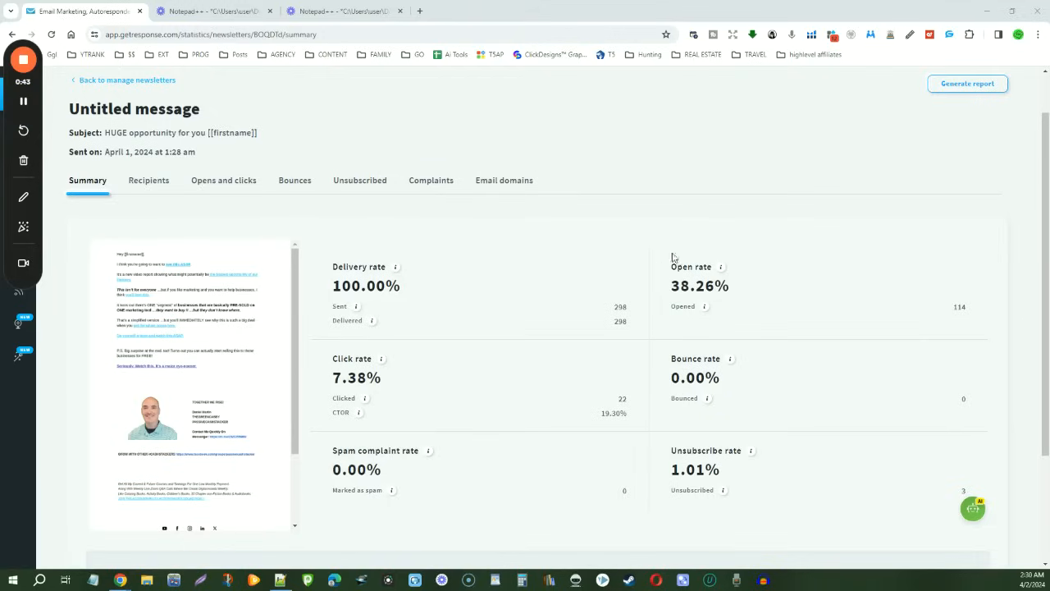
mouse_move(719, 265)
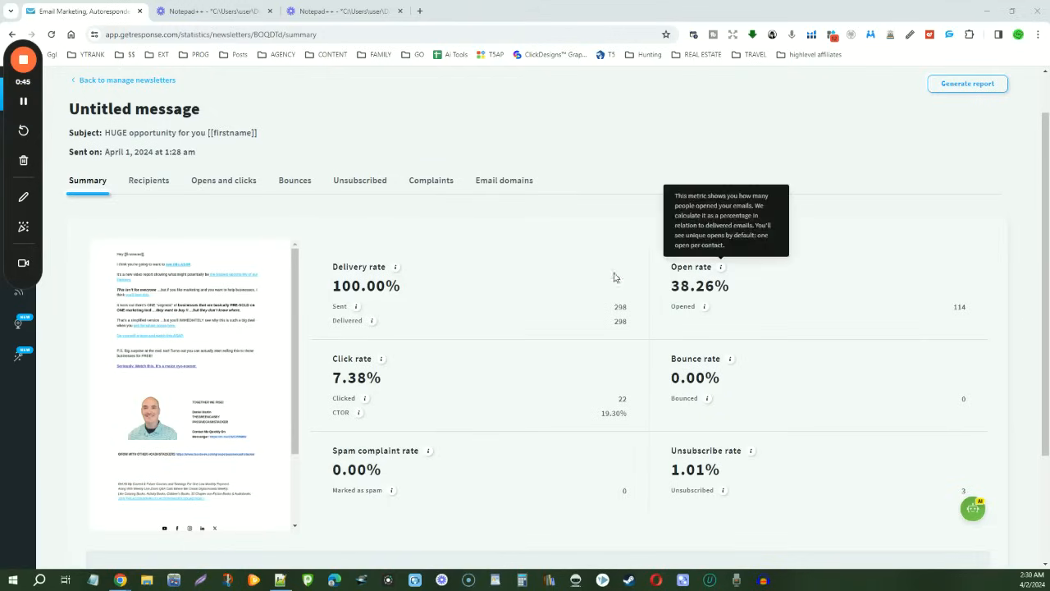
mouse_move(752, 253)
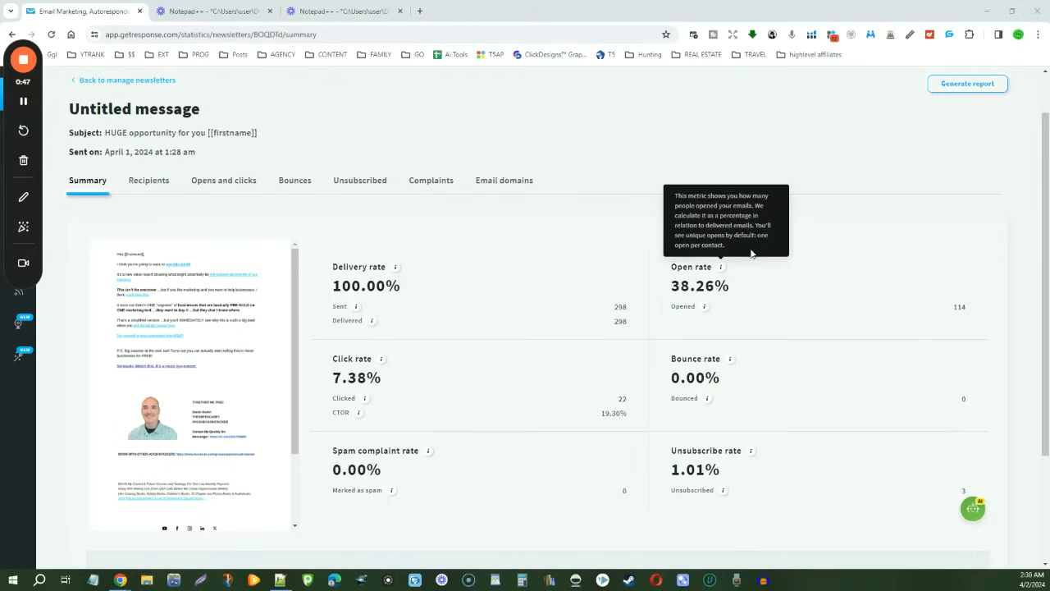
mouse_move(604, 189)
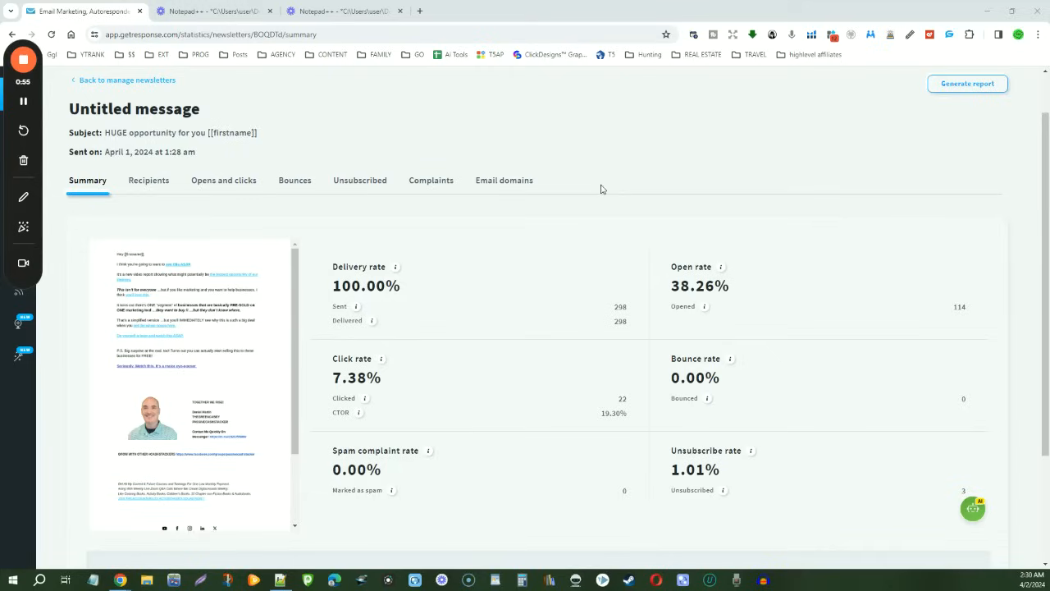
mouse_move(342, 159)
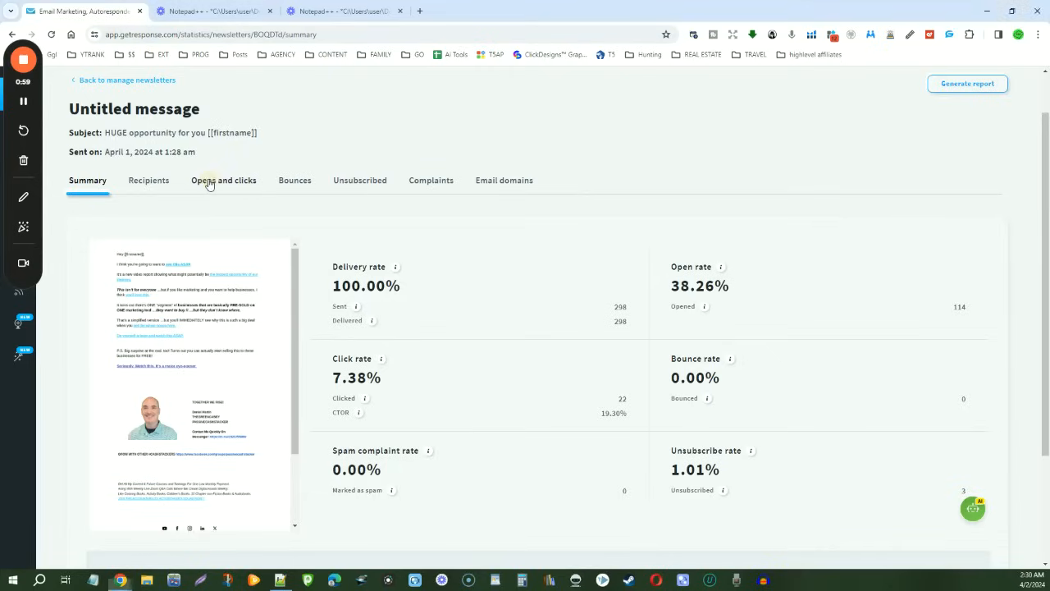
- From Opens and clicks, create a new message targeting the contacts who didn't open it
left_click(223, 179)
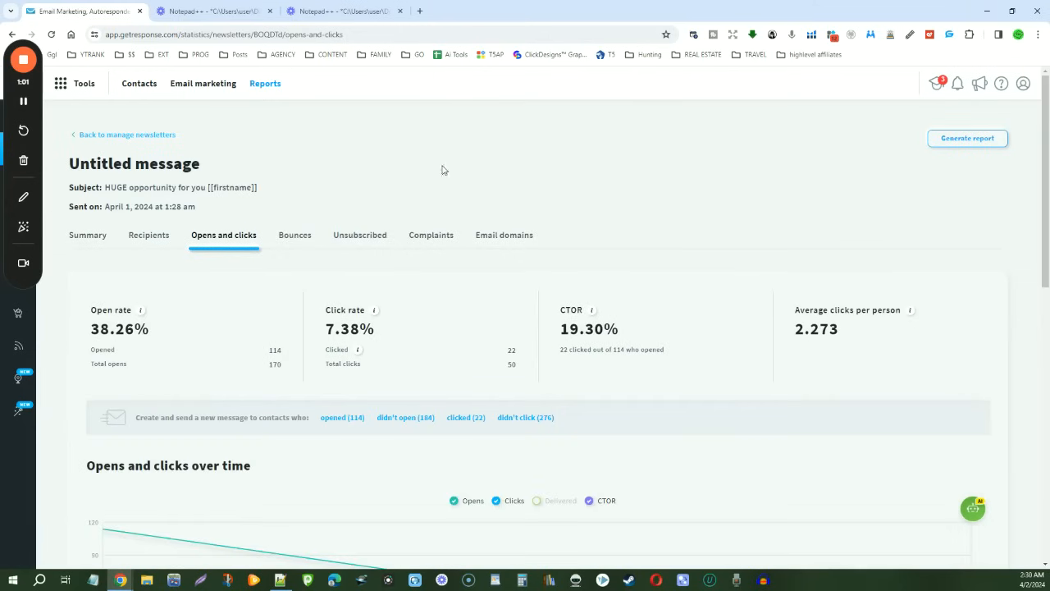
scroll("down", 3)
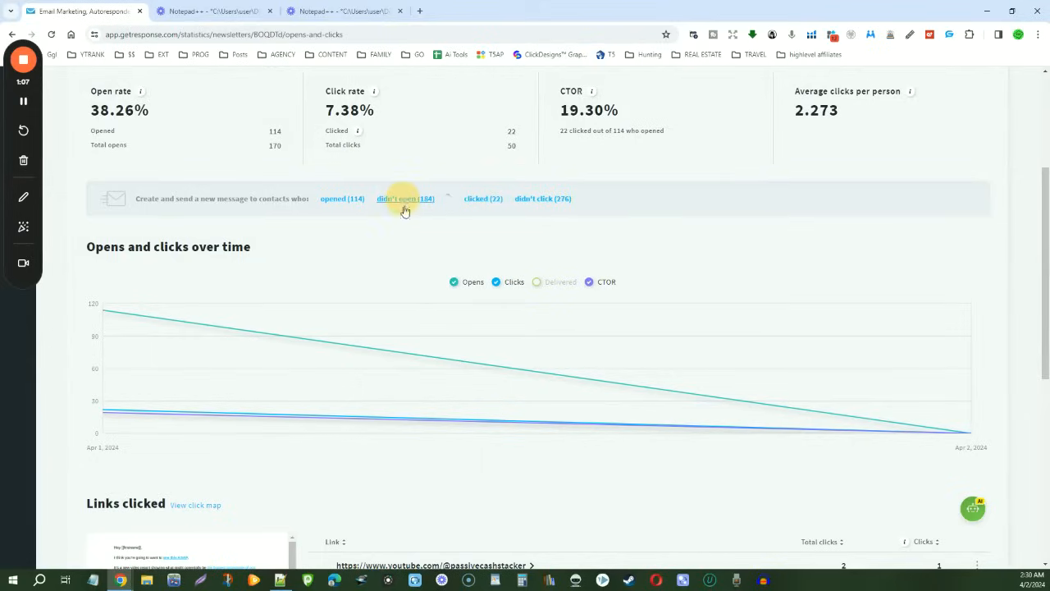
left_click(405, 199)
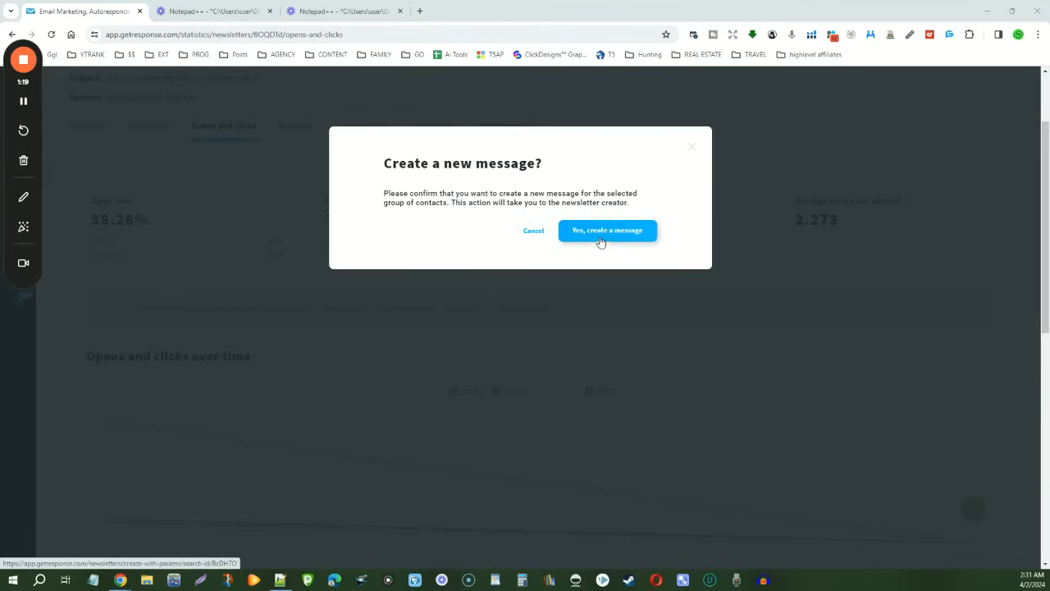
left_click(607, 230)
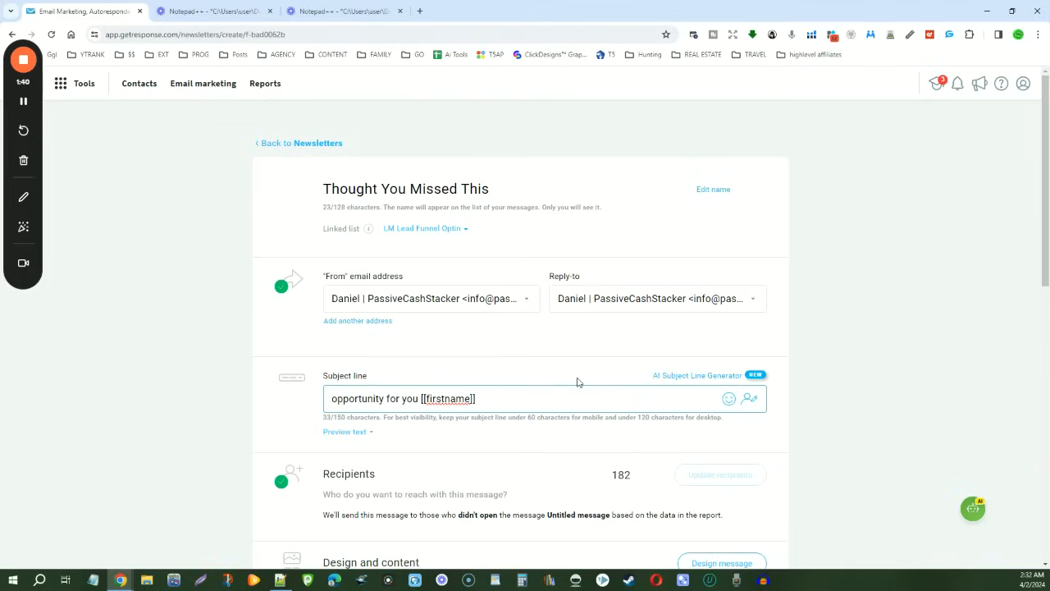
- Make the subject line "❤️ AMAZING opportunity for you [[firstname]]" with a heart emoji in front
type("AMAZ")
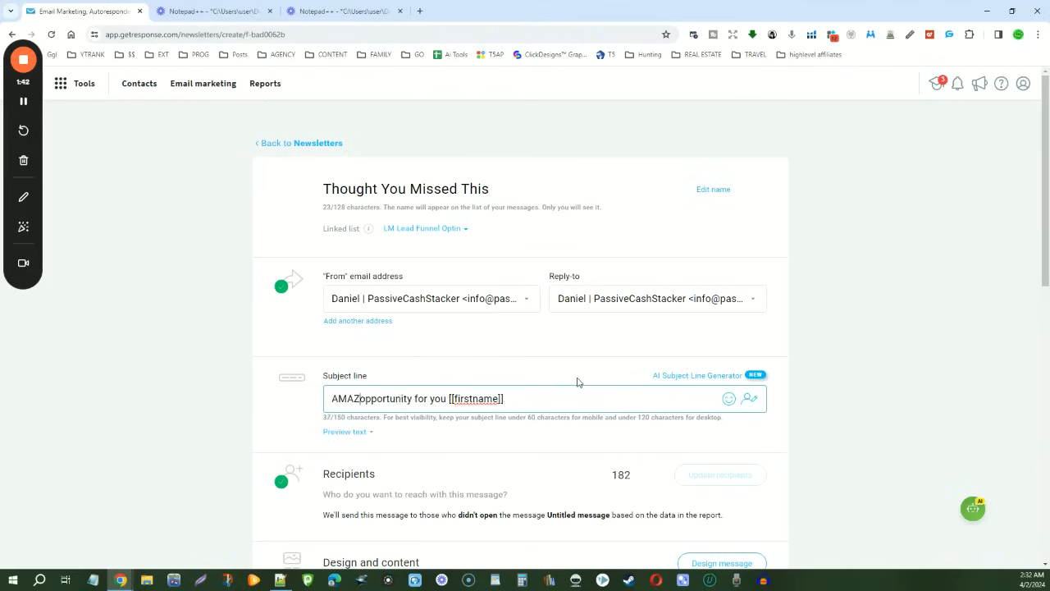
type("ING")
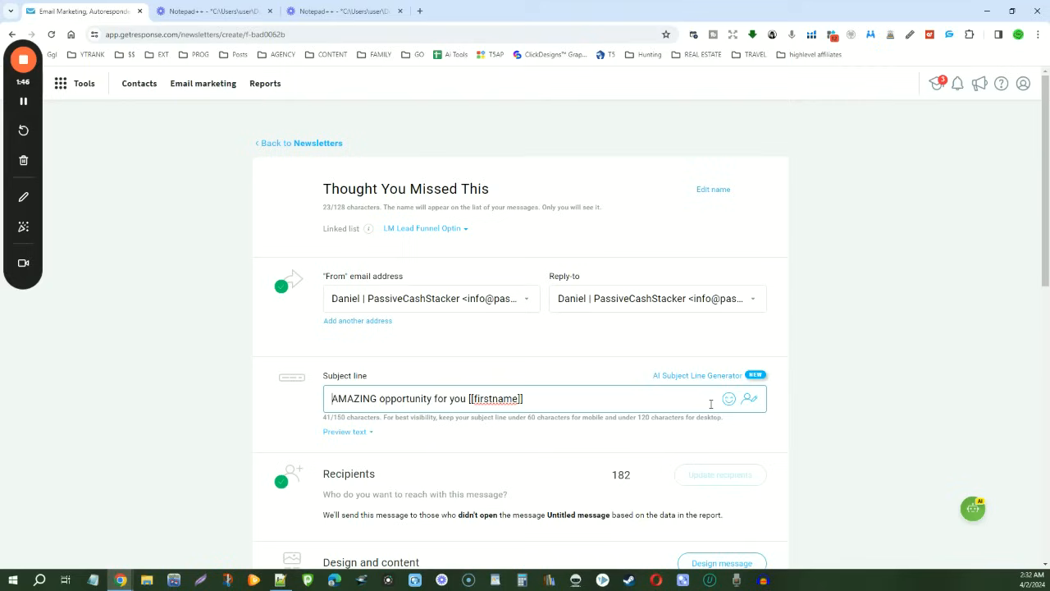
left_click(732, 399)
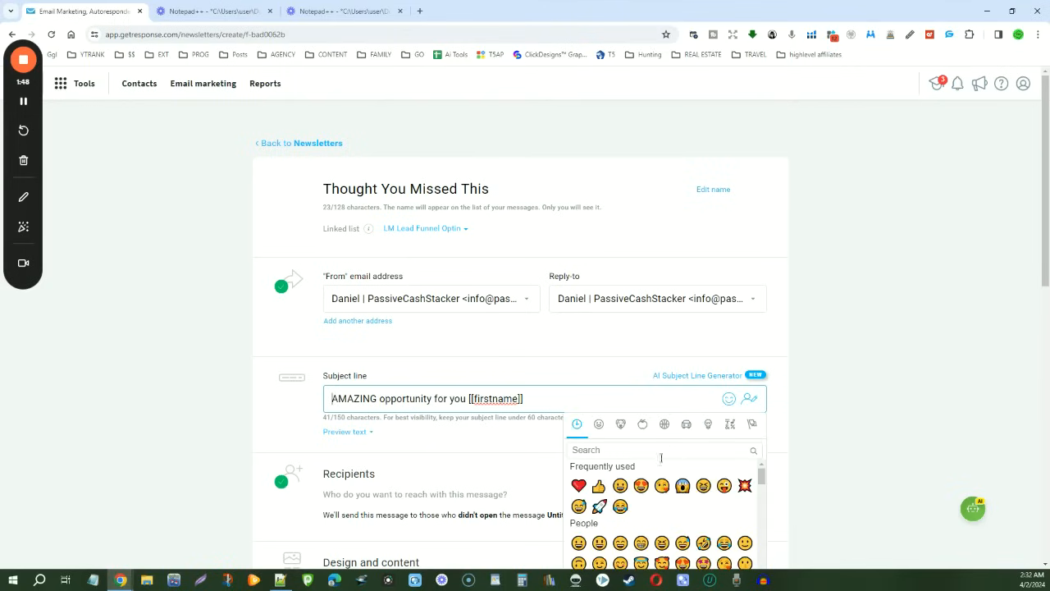
left_click(578, 486)
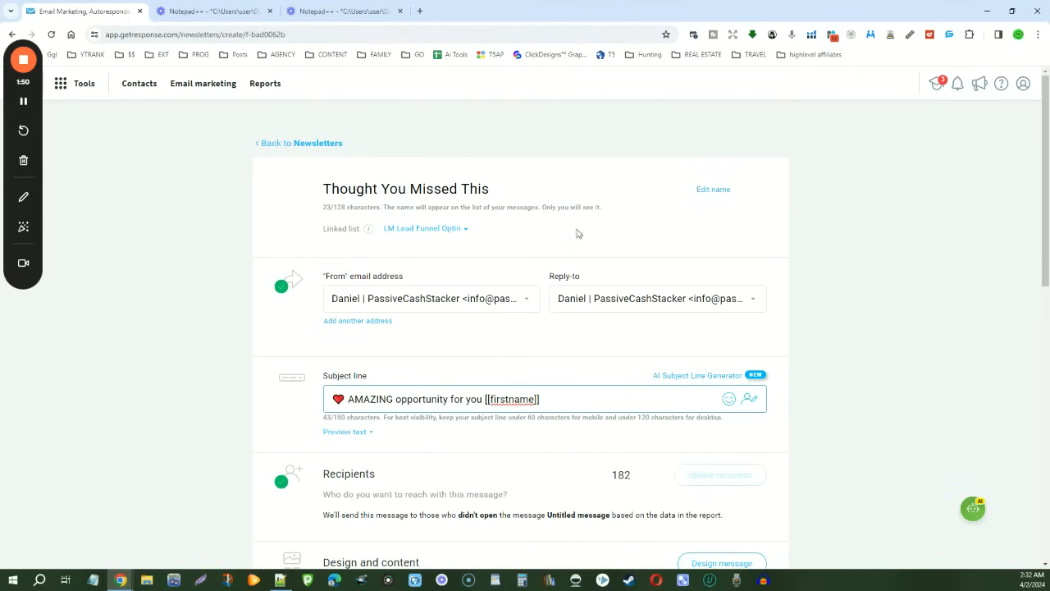
- Keep the 182 non-opener recipients and proceed to designing the message
scroll("down", 3)
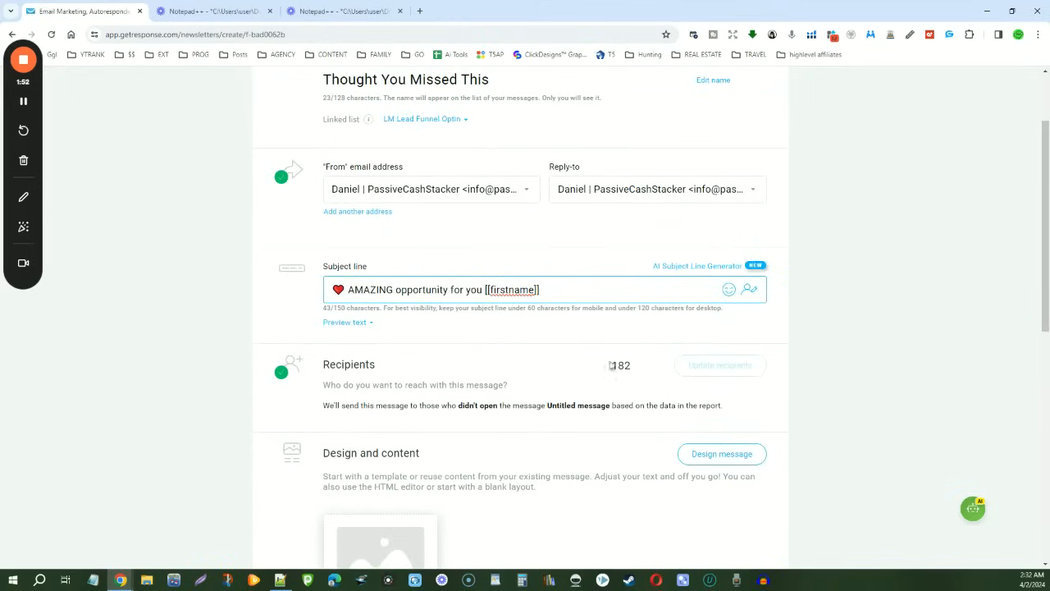
mouse_move(647, 381)
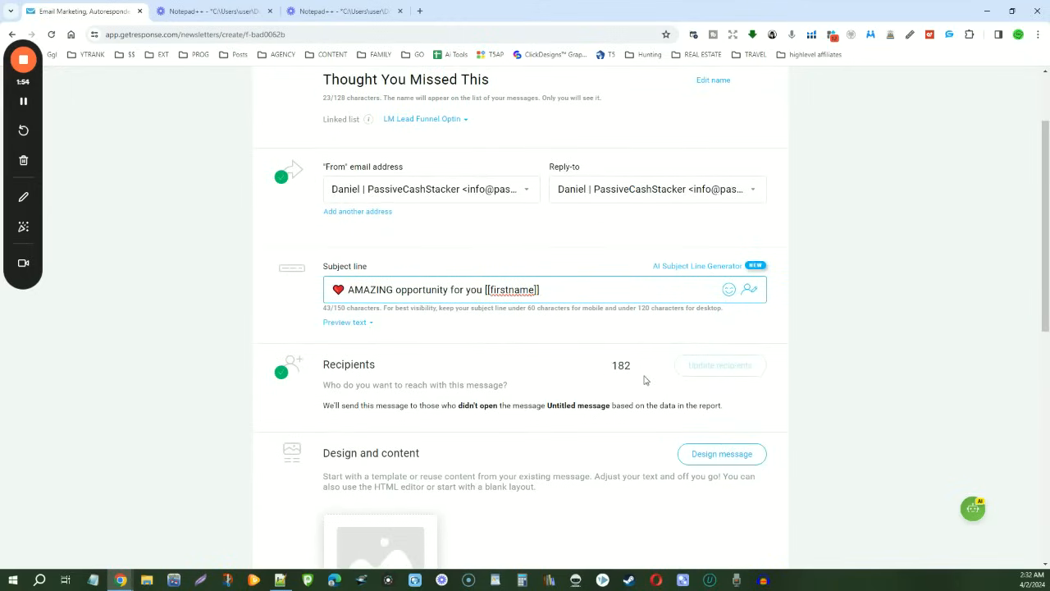
left_click(722, 453)
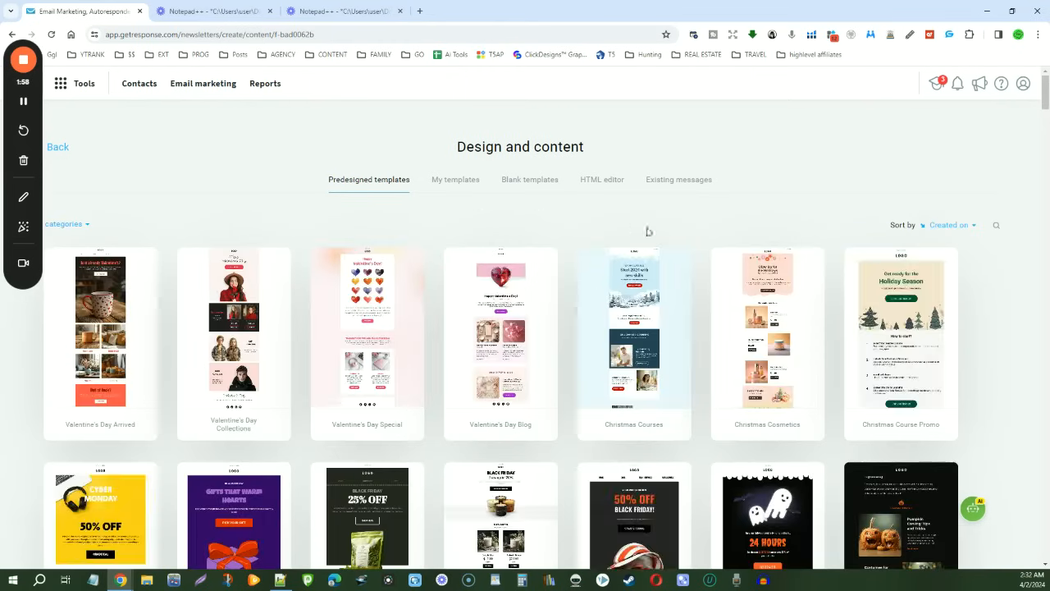
- Reuse the previously sent Untitled message as the template from Existing messages
left_click(679, 179)
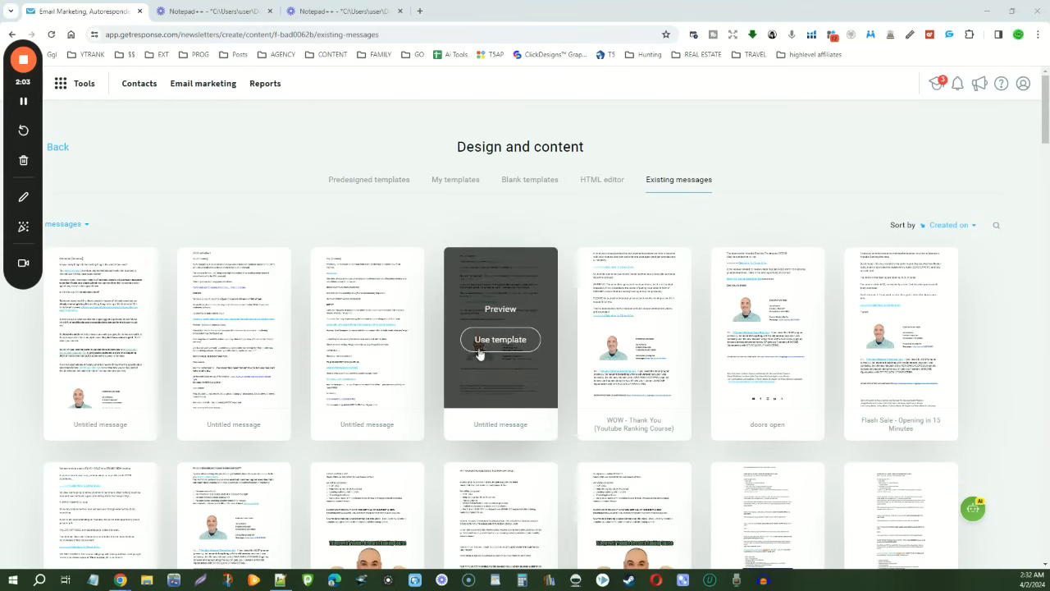
mouse_move(459, 433)
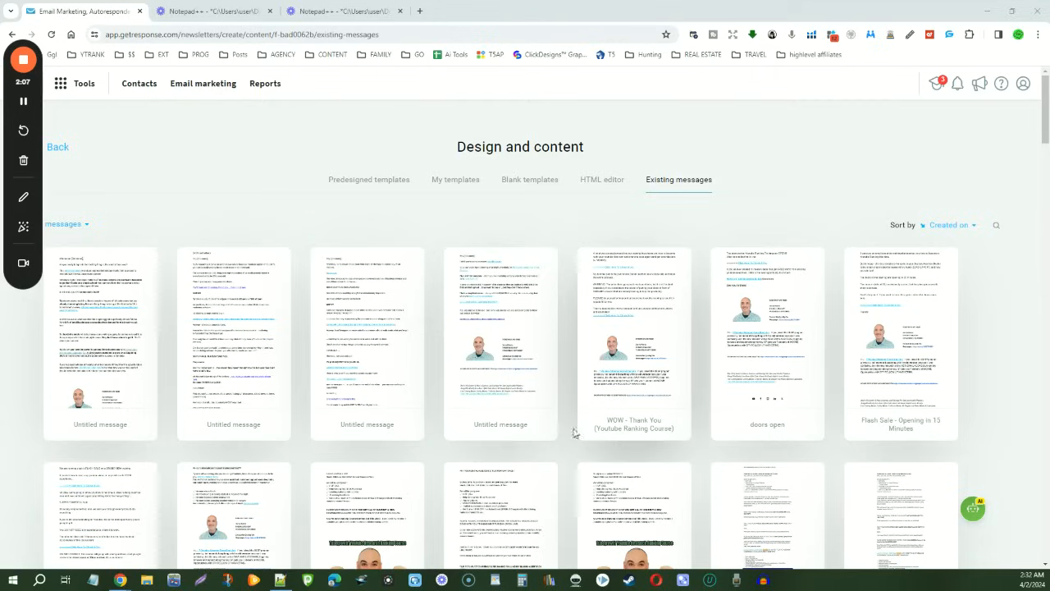
mouse_move(341, 417)
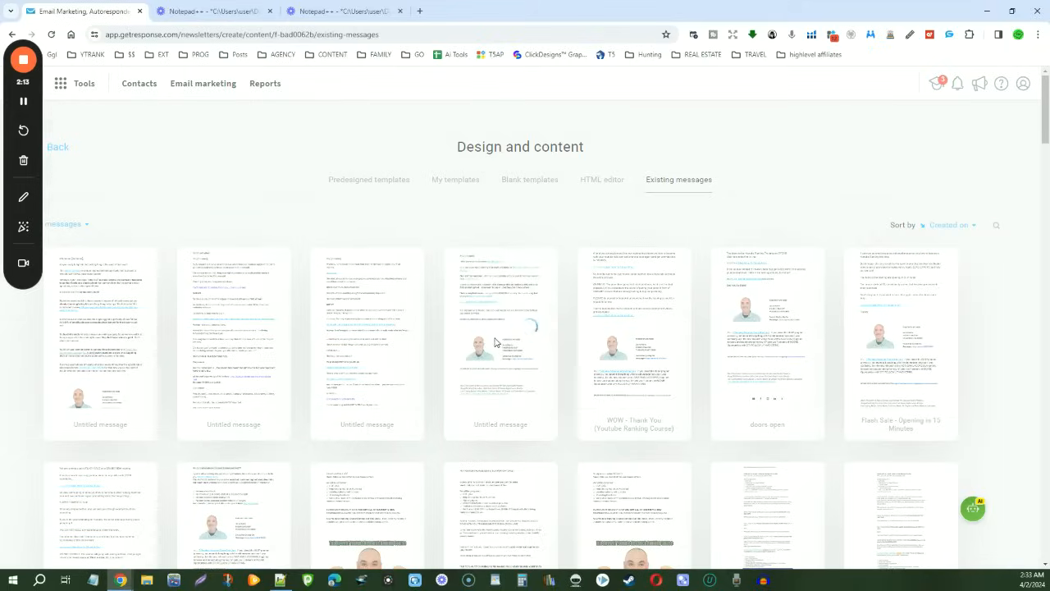
left_click(500, 344)
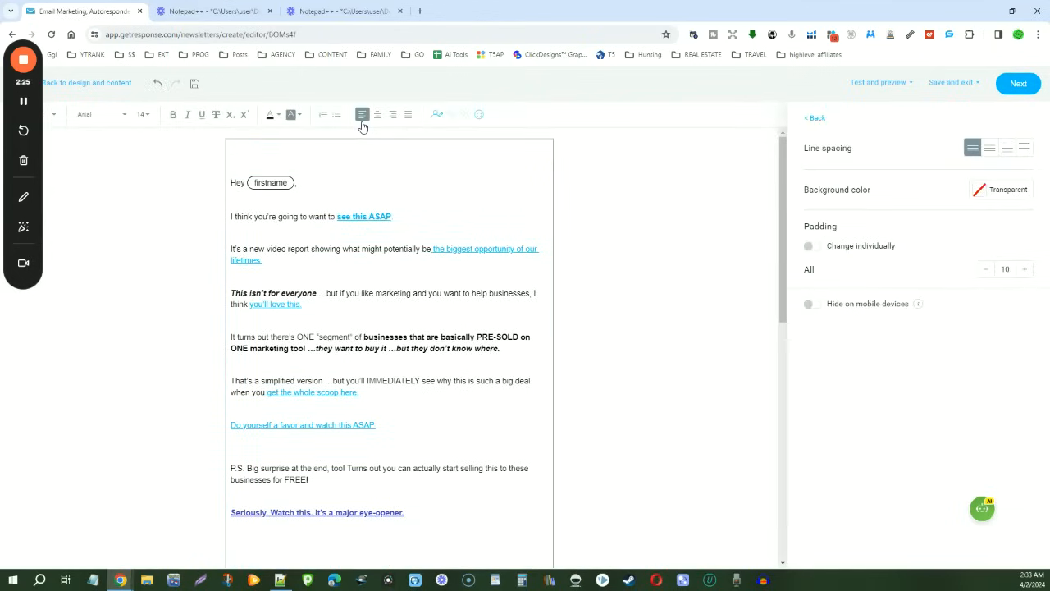
- Add the note "YOU MIGHT HAVE MISSED THE FIRST ONE." in the top text block above the greeting
type("THINK YOU MIGHT HA")
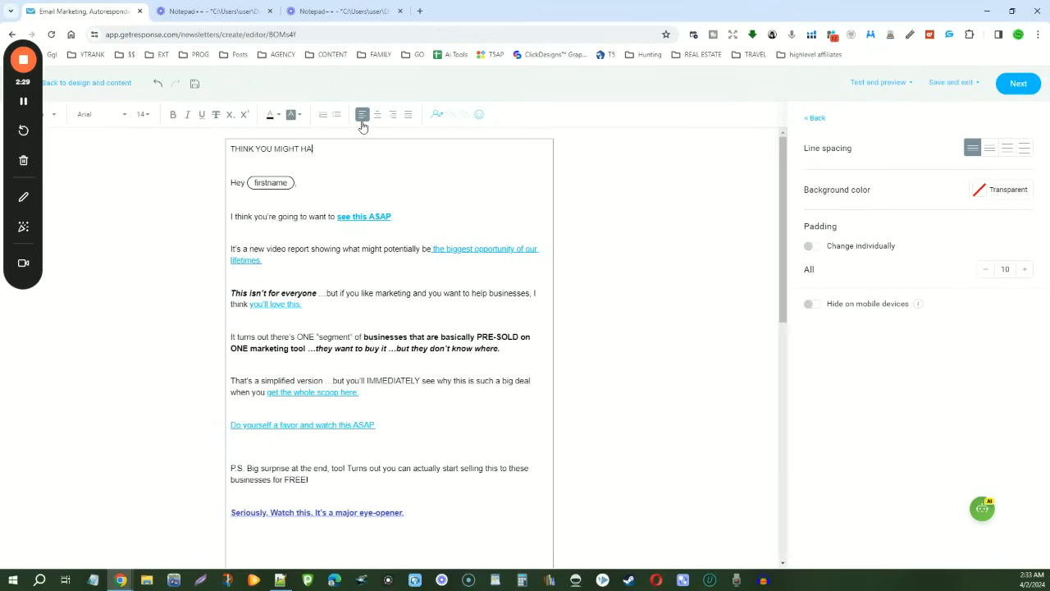
type("VE MISSED THE FIRST ONE...")
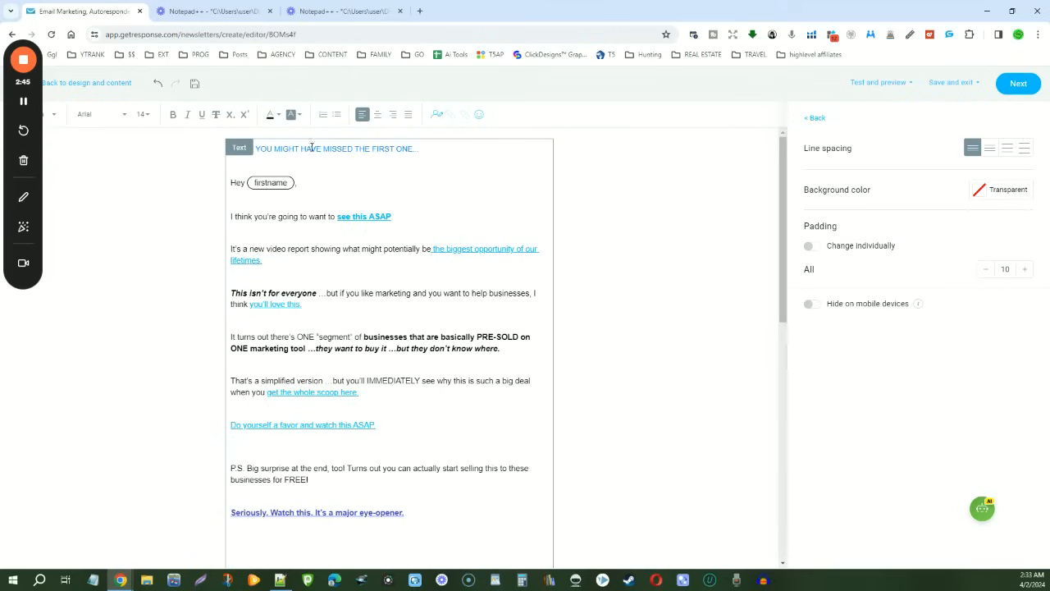
left_click(393, 147)
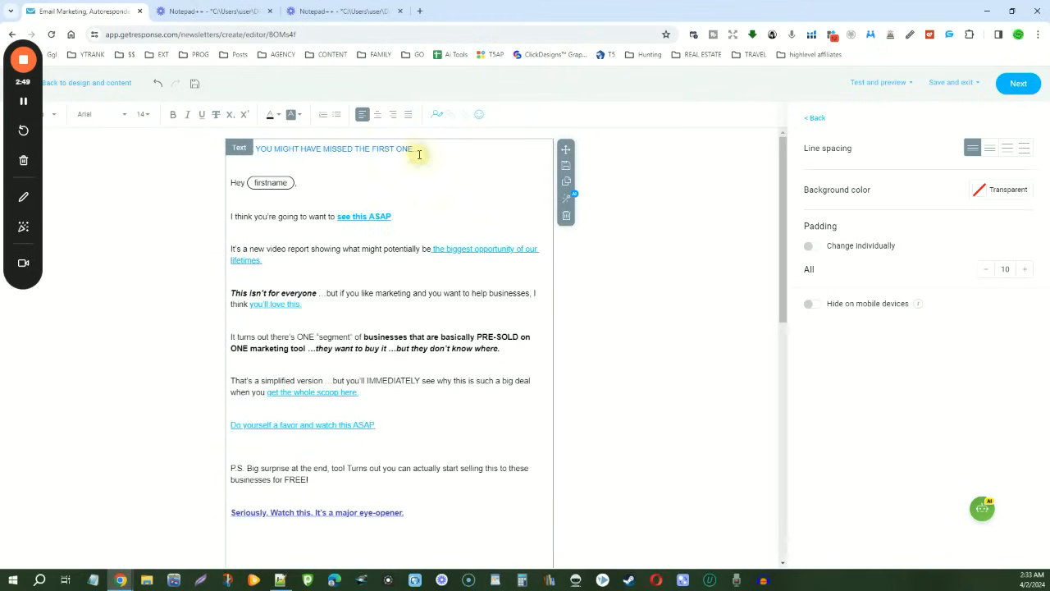
- Select the whole note line and give it a new font colour
triple_click(332, 148)
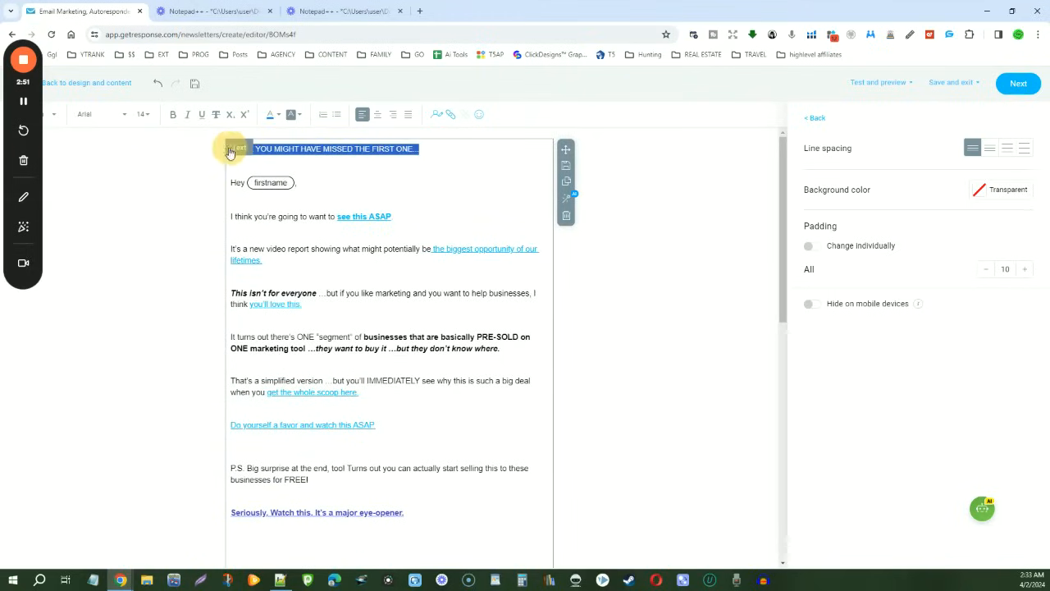
left_click(271, 114)
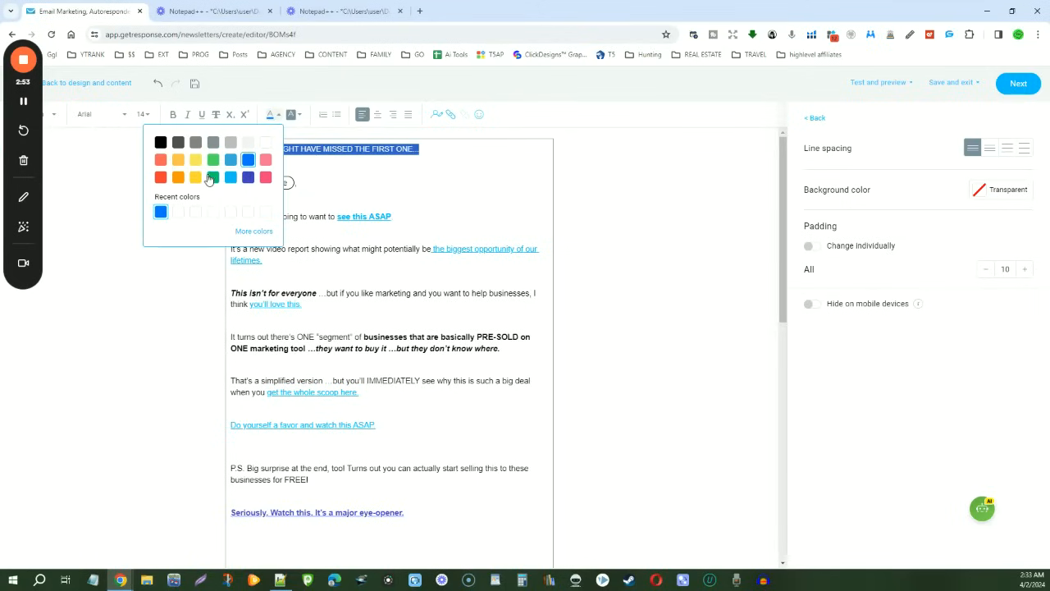
left_click(196, 177)
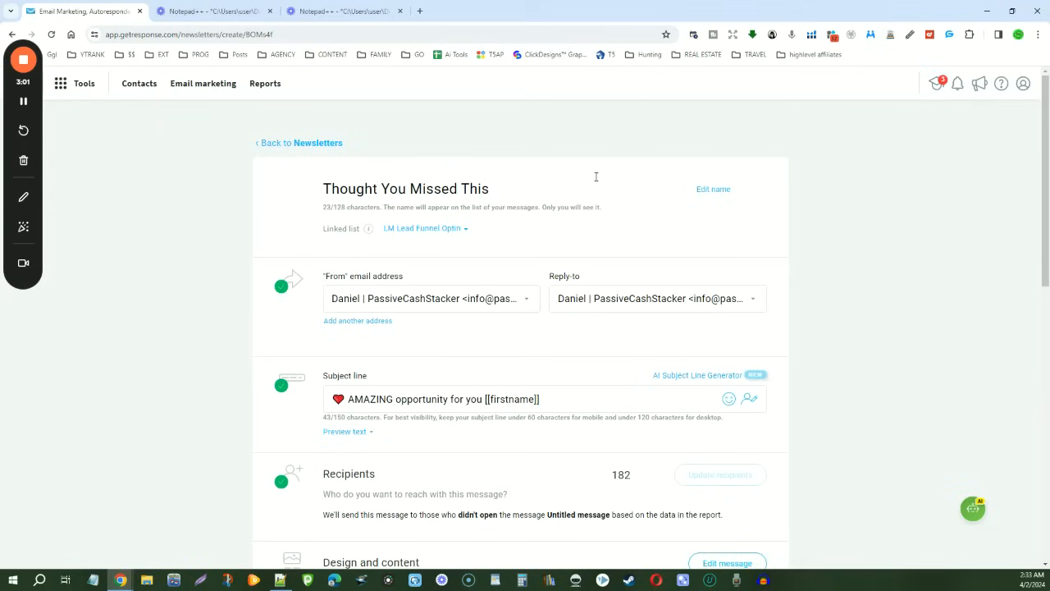
- Review the Spam check and Sending section with Send immediately selected
scroll("down", 3)
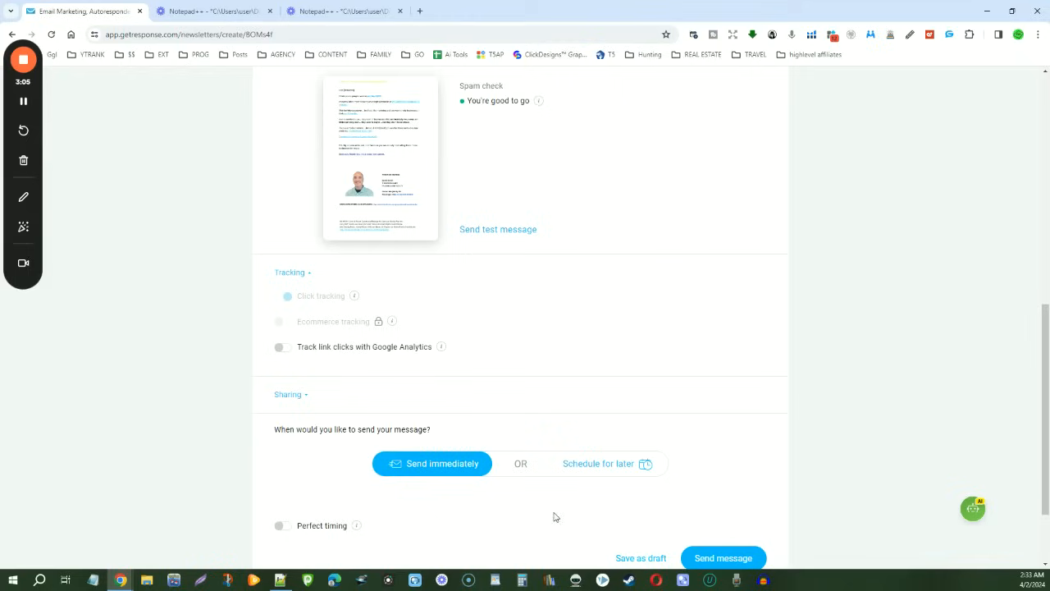
mouse_move(187, 409)
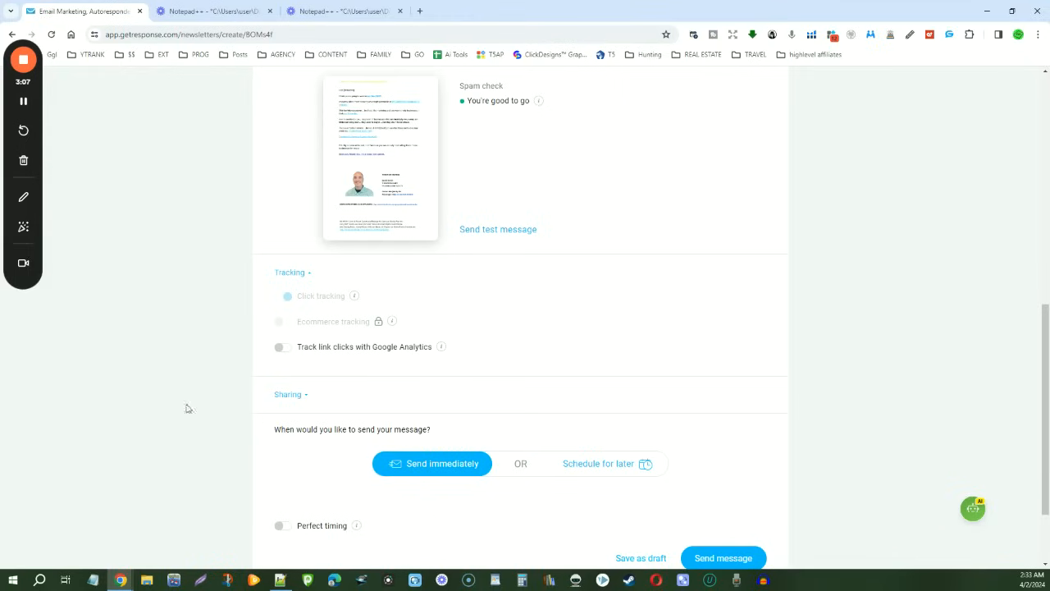
mouse_move(775, 476)
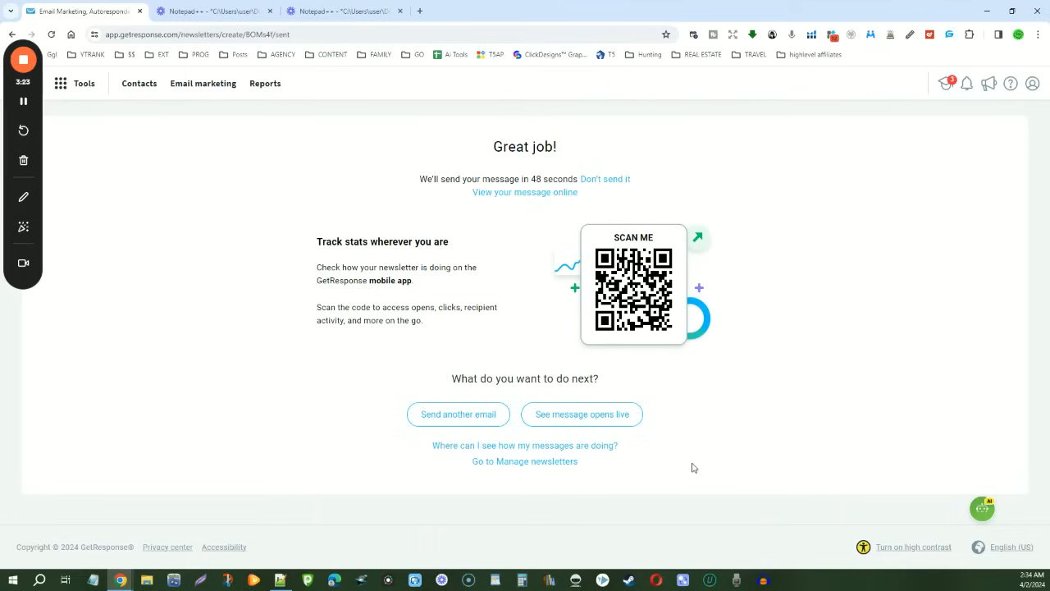
mouse_move(681, 462)
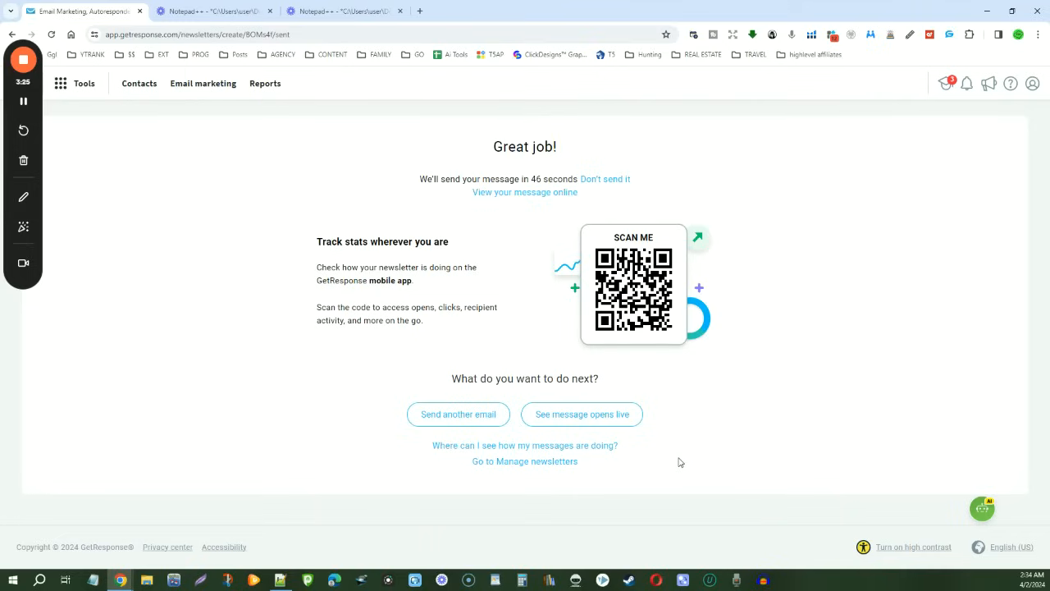
mouse_move(148, 153)
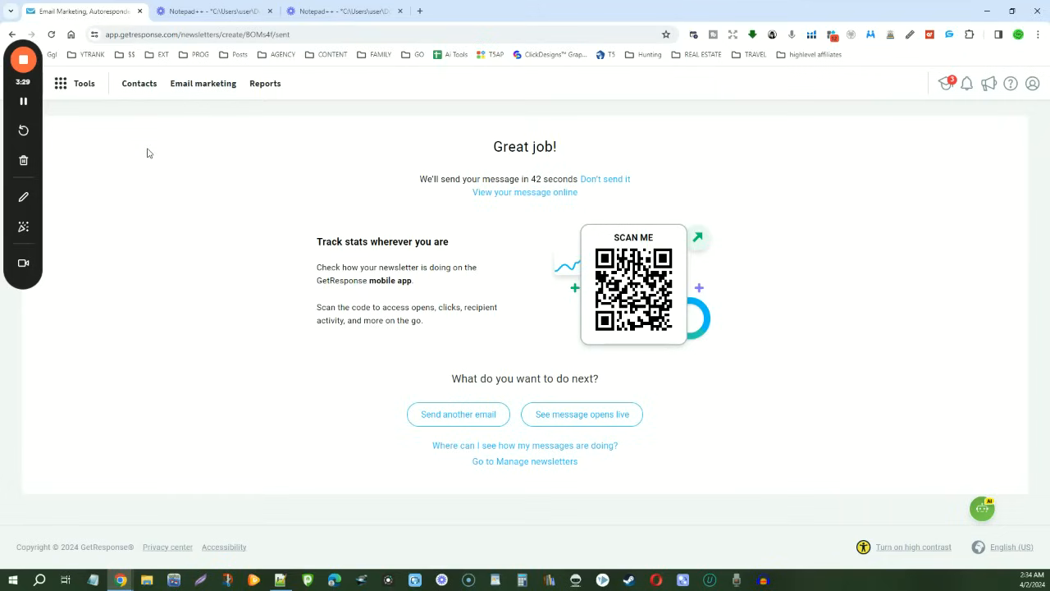